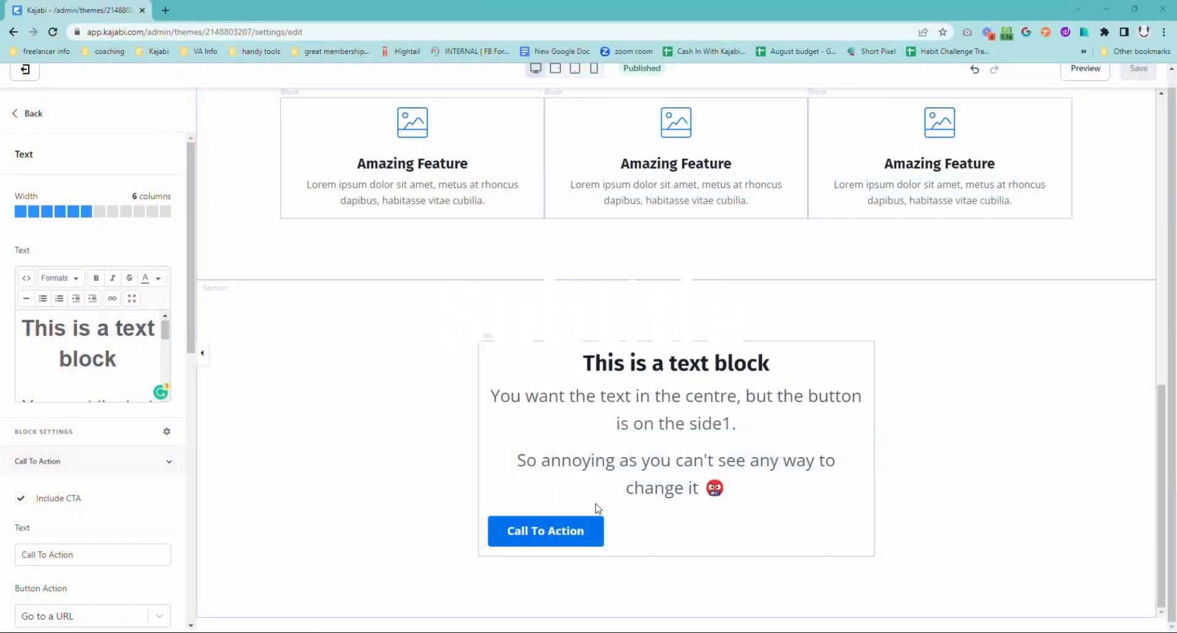
pyautogui.moveTo(770, 545)
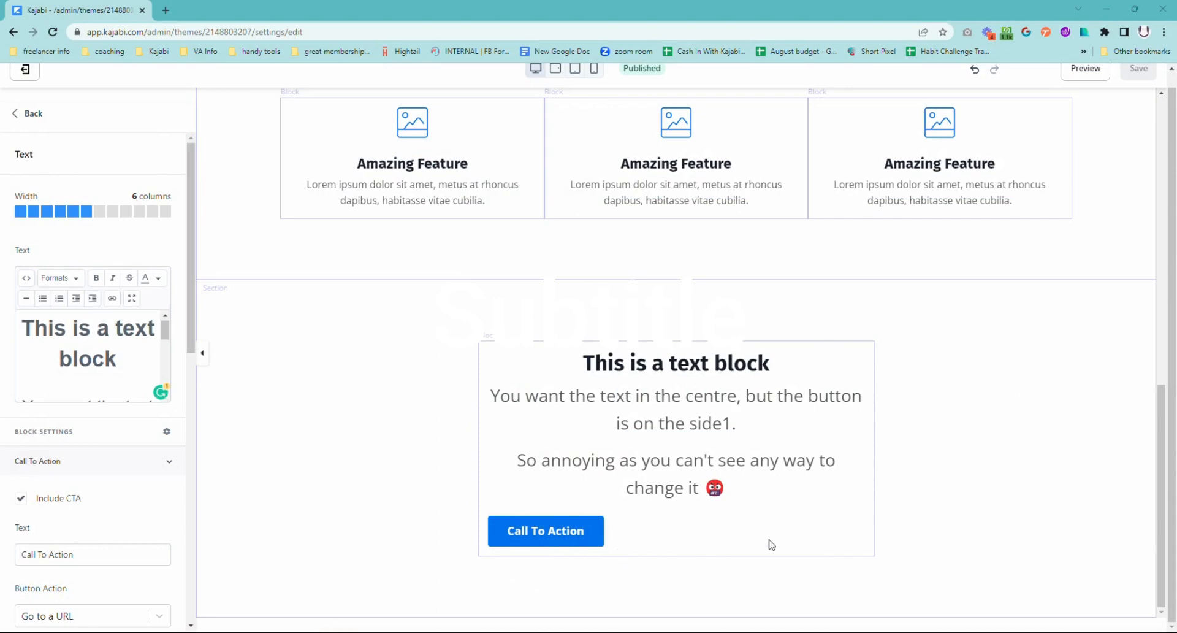
pyautogui.moveTo(637, 536)
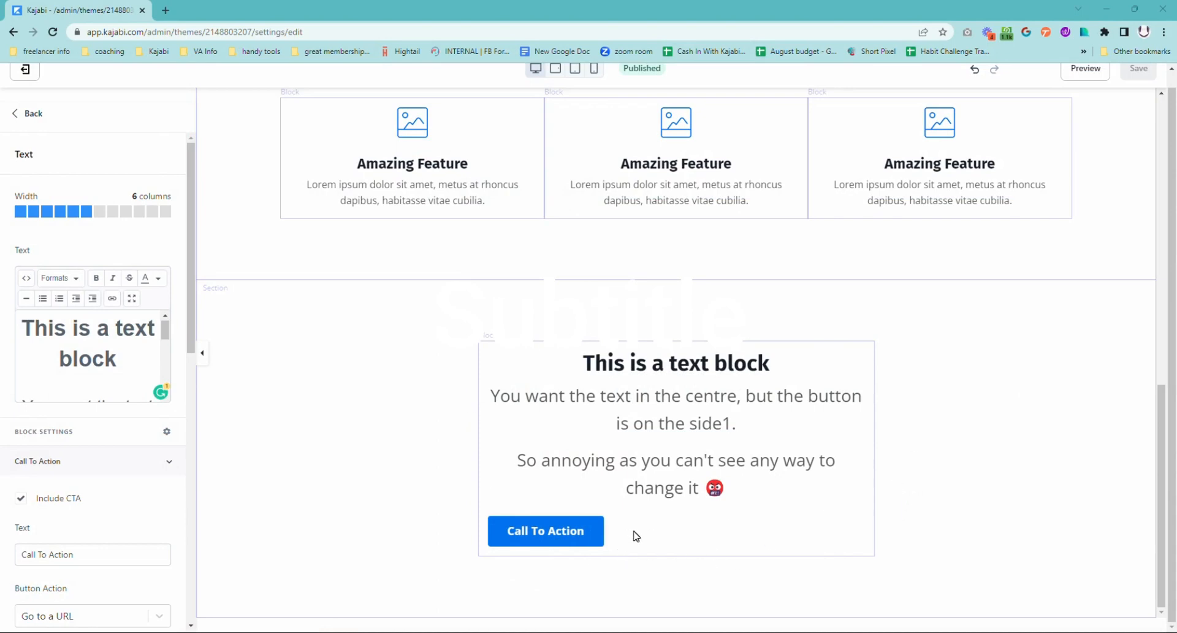
pyautogui.moveTo(510, 591)
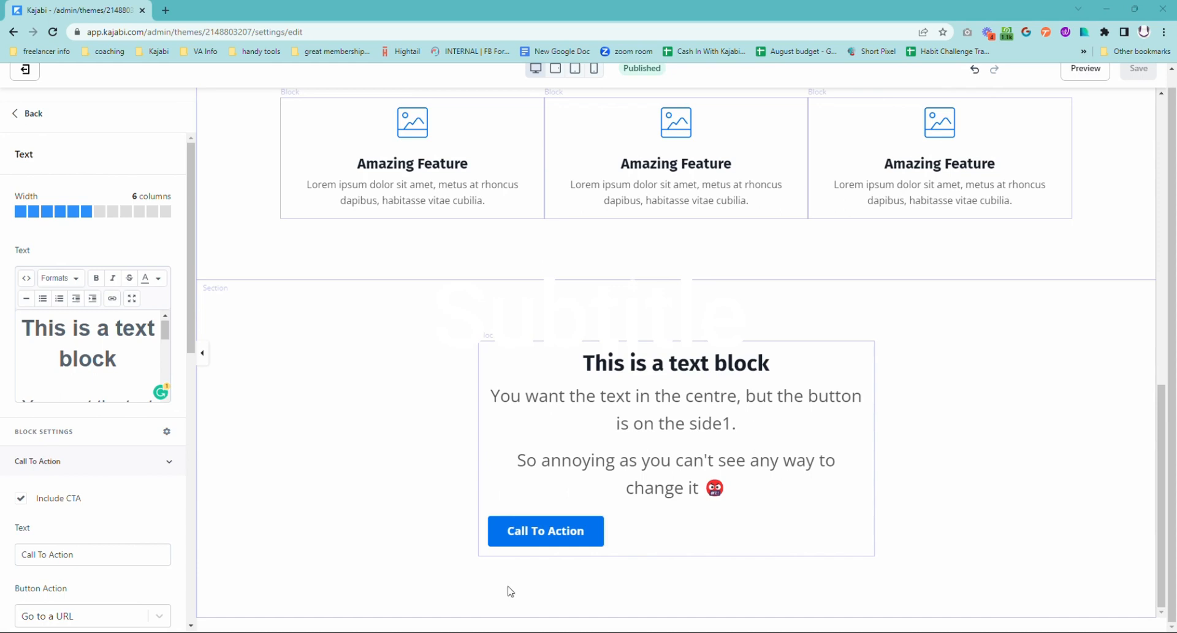
pyautogui.moveTo(443, 374)
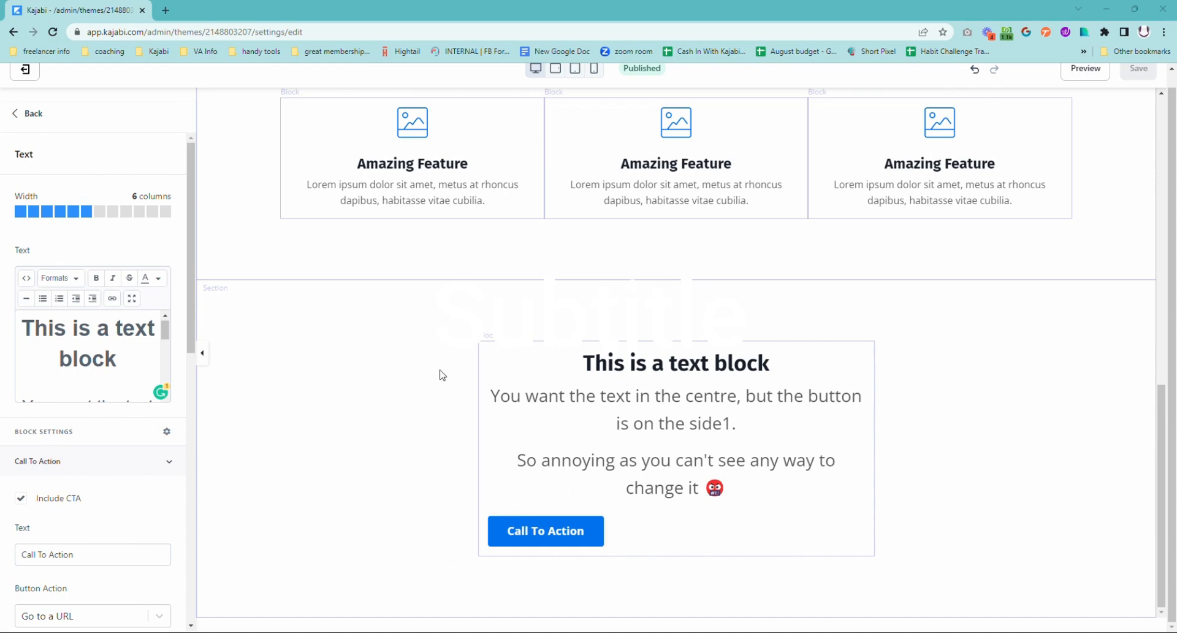
pyautogui.moveTo(109, 403)
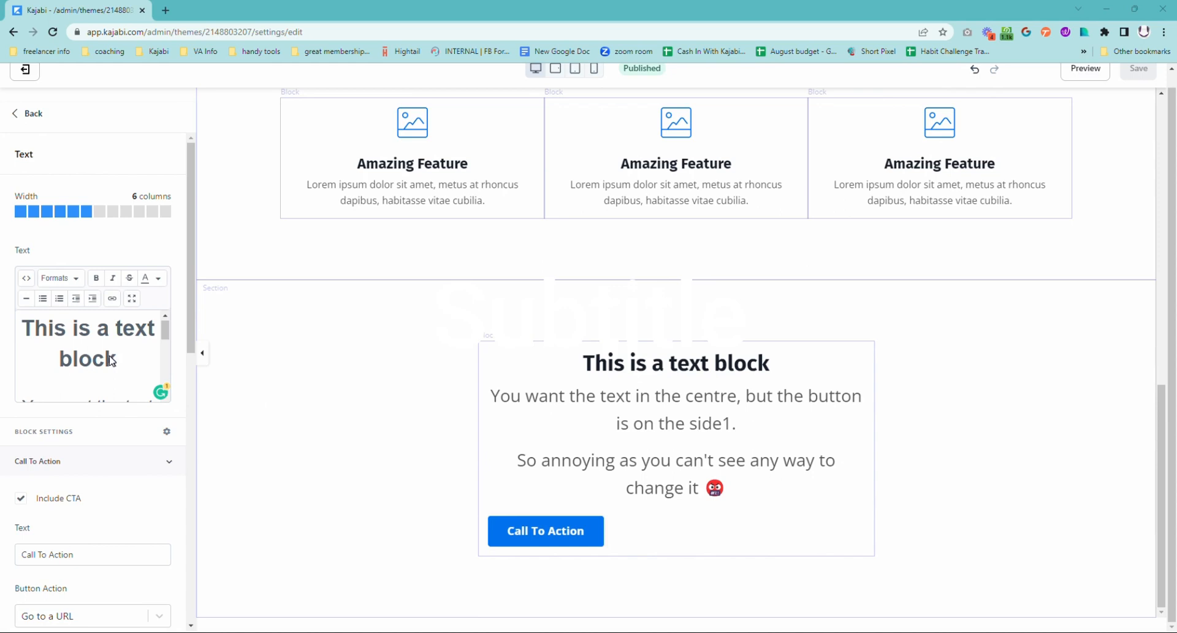
# Set the text block's Desktop Layout text alignment to centre so the button sits centred.
pyautogui.scroll(-3)
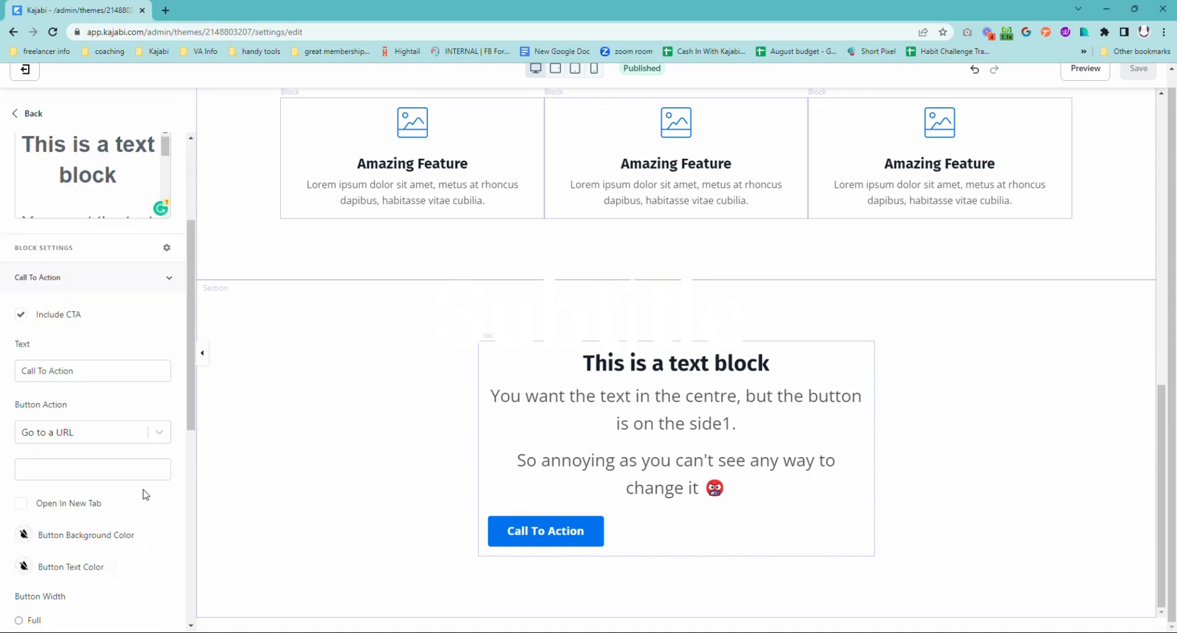
pyautogui.scroll(-3)
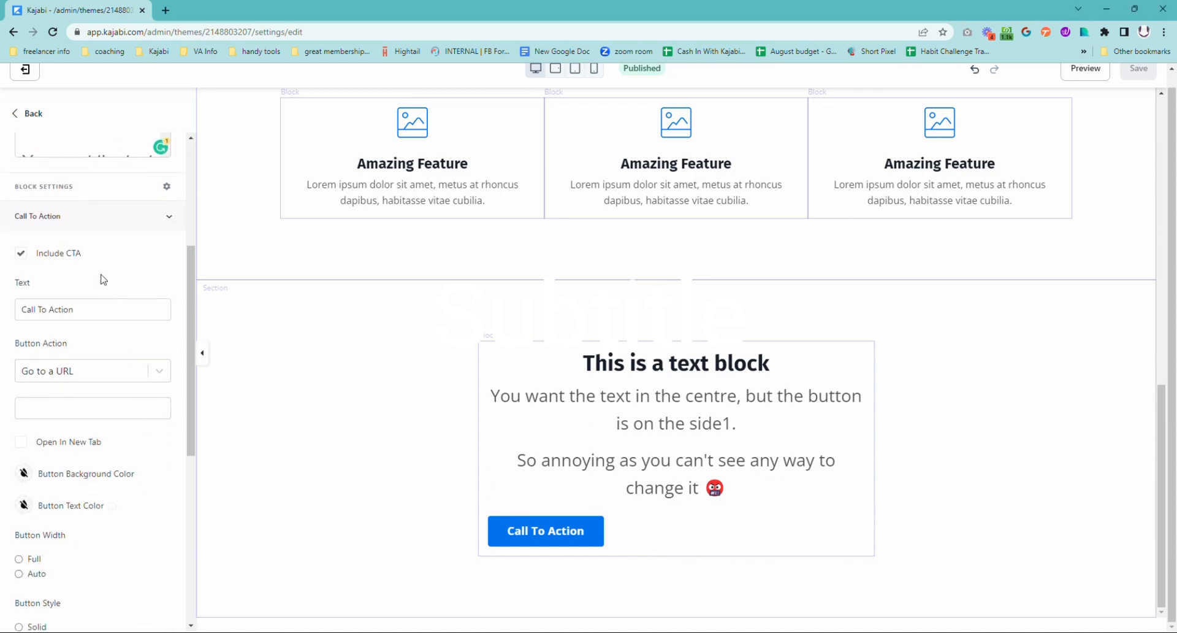
pyautogui.scroll(-3)
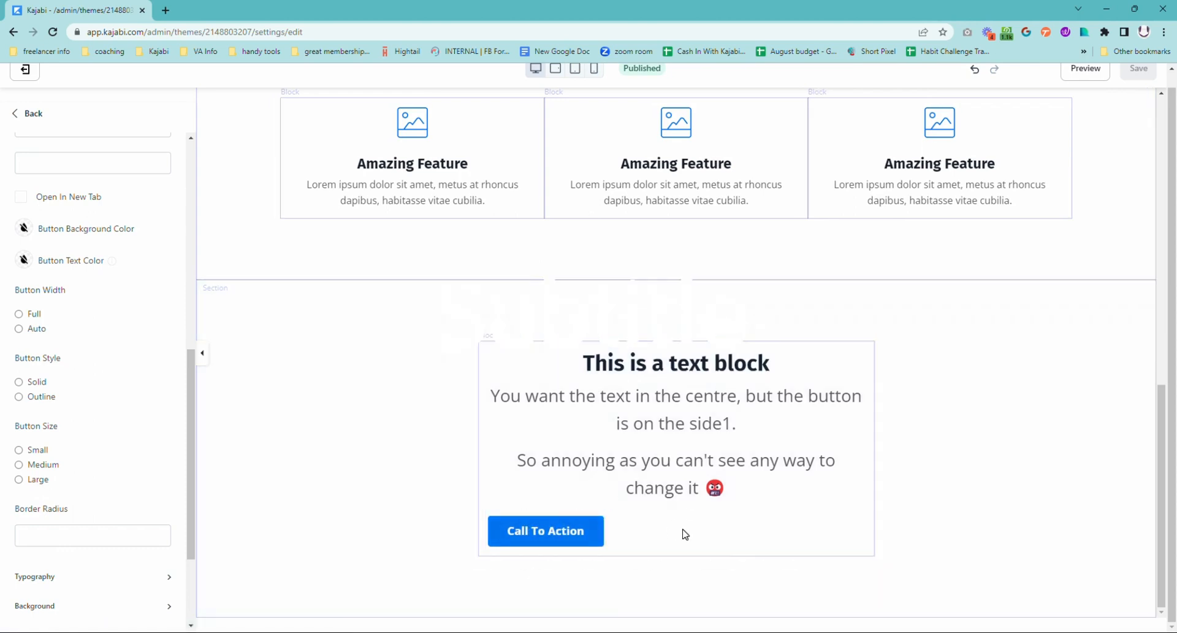
pyautogui.moveTo(678, 380)
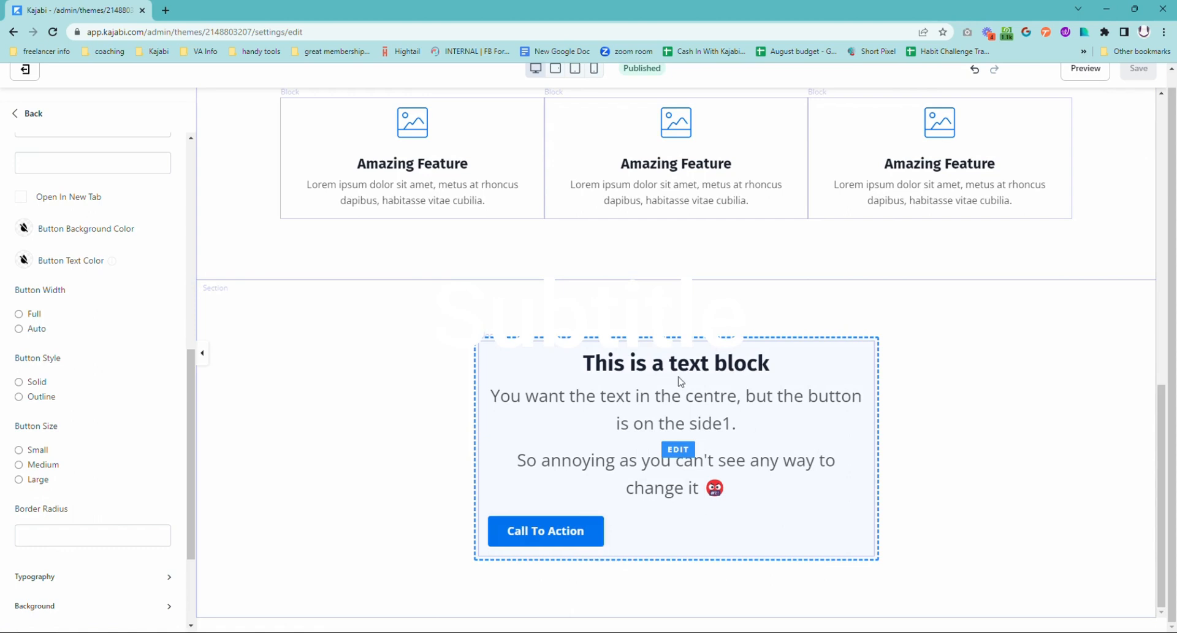
pyautogui.moveTo(662, 546)
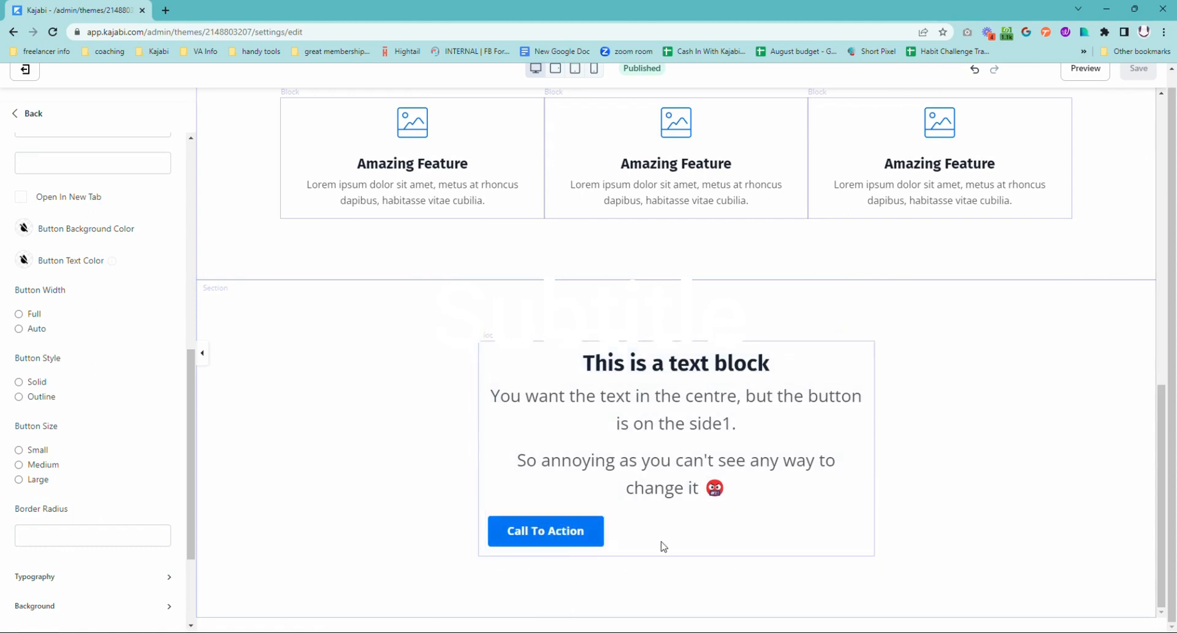
pyautogui.moveTo(680, 543)
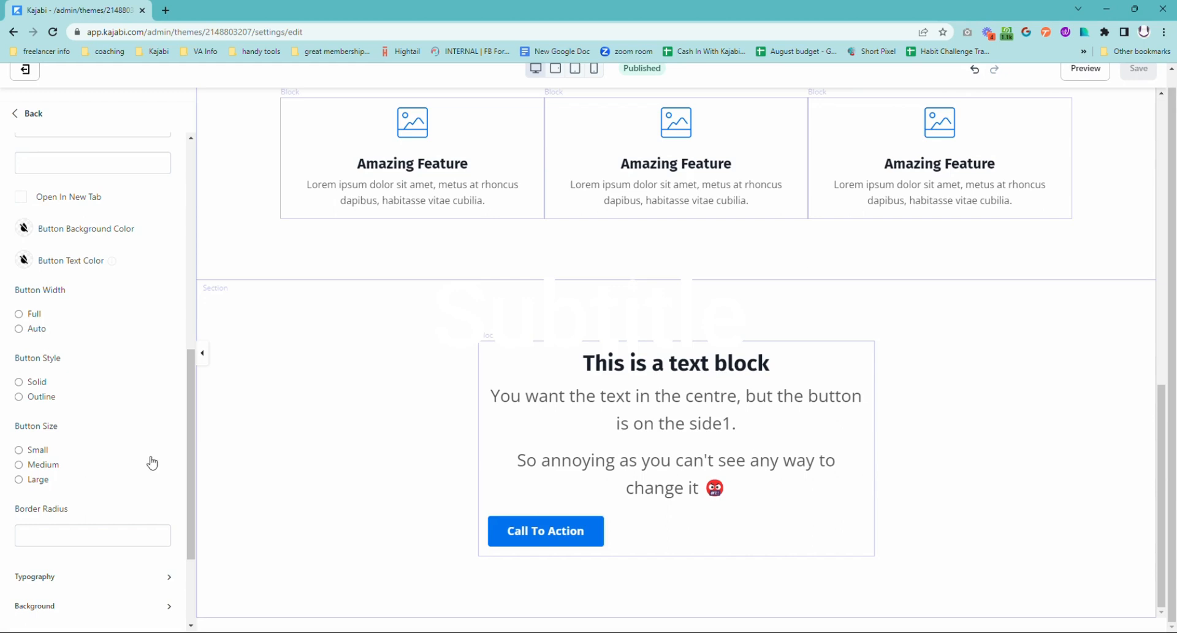
pyautogui.scroll(-3)
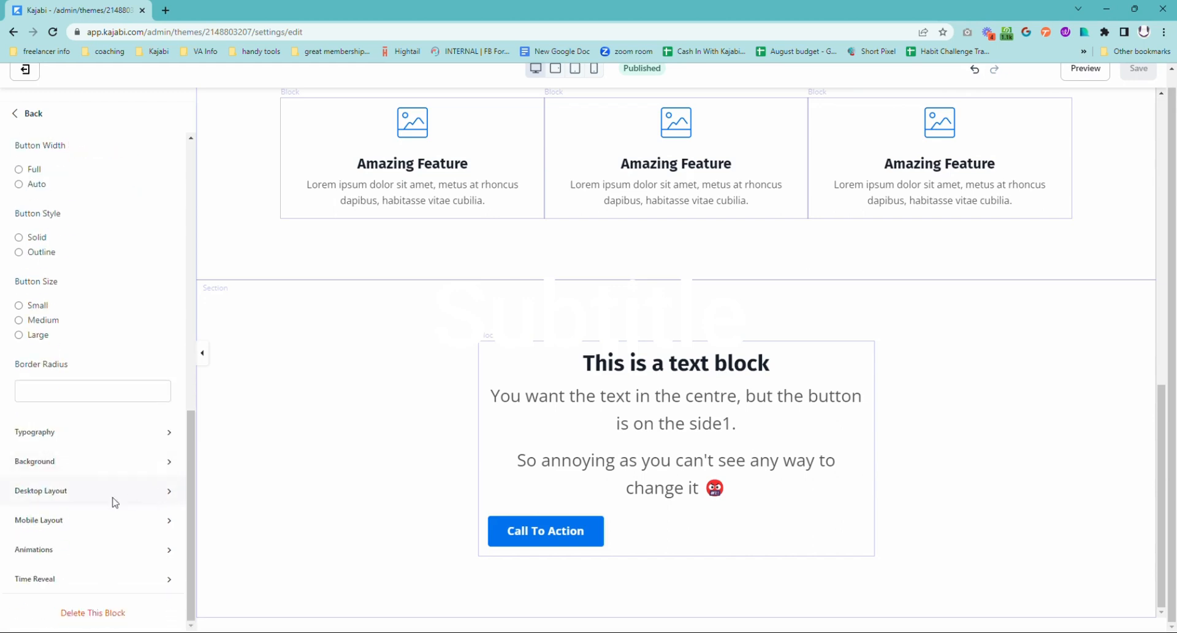
pyautogui.moveTo(85, 525)
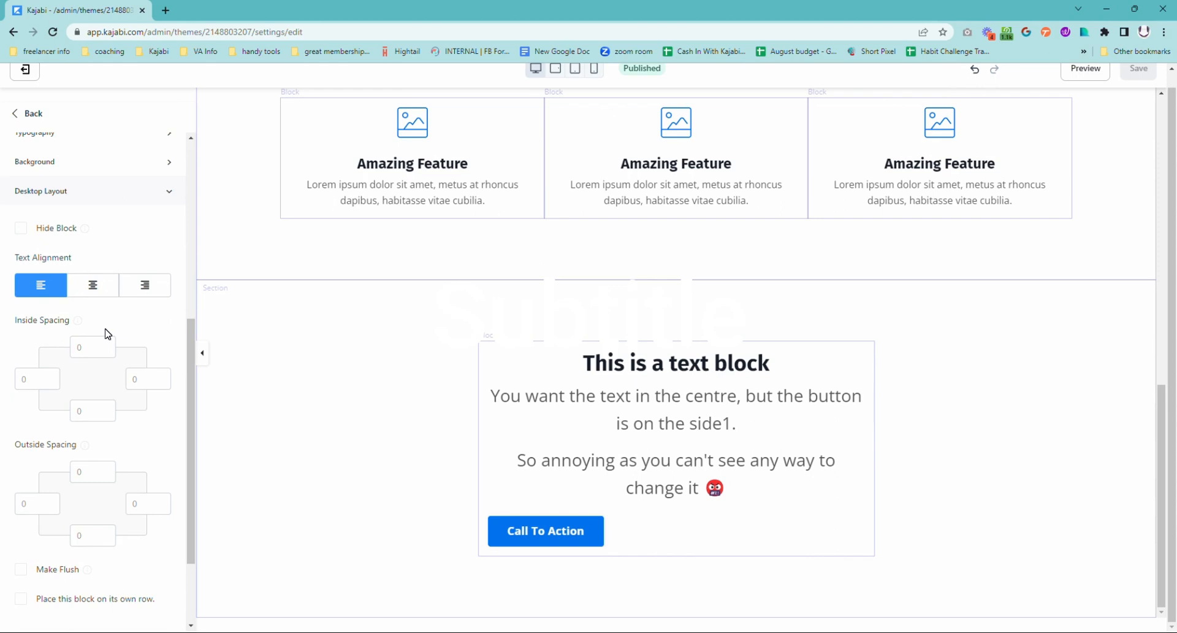
pyautogui.moveTo(103, 314)
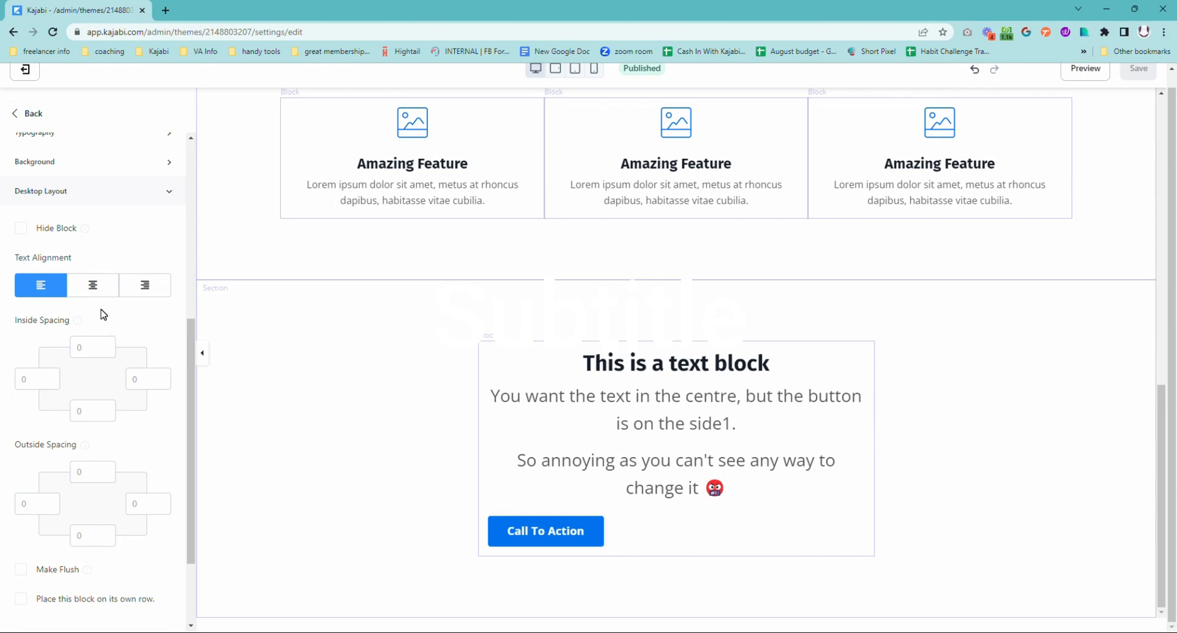
pyautogui.click(92, 286)
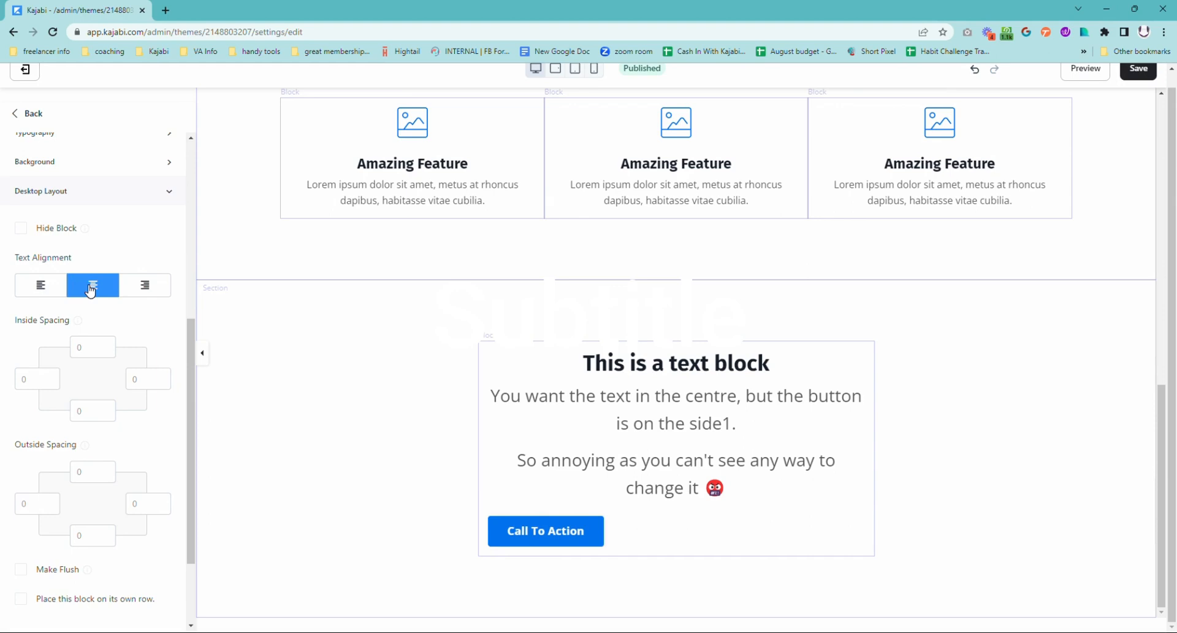
pyautogui.click(92, 284)
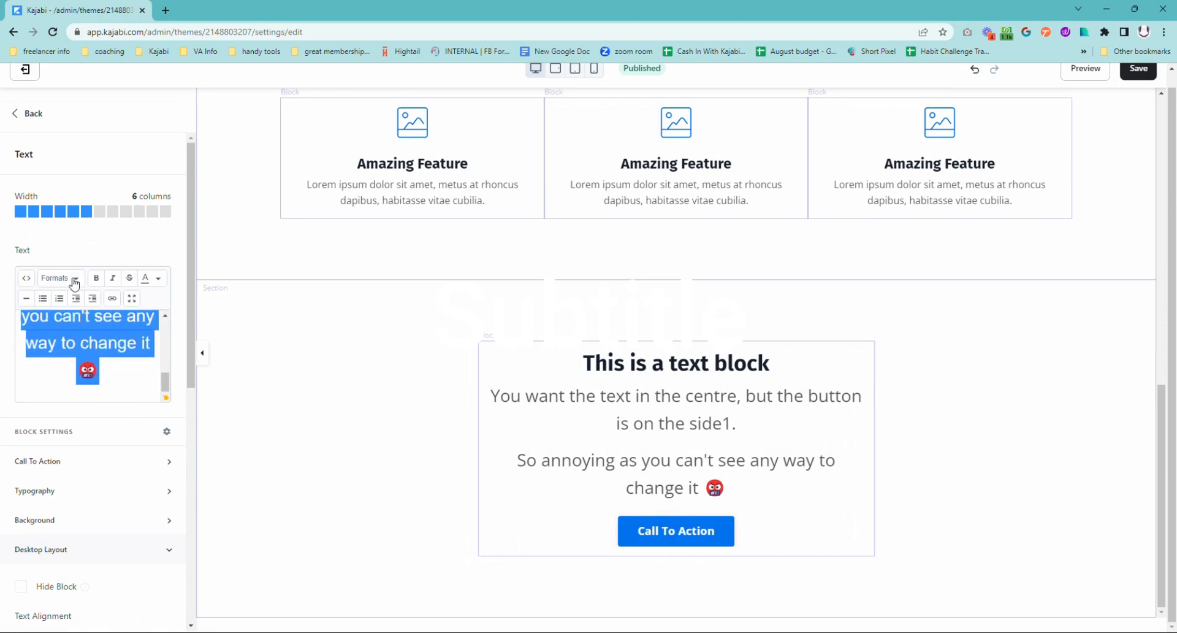
# Right-align the selected heading and paragraph text via Formats > Alignment > Right.
pyautogui.click(56, 277)
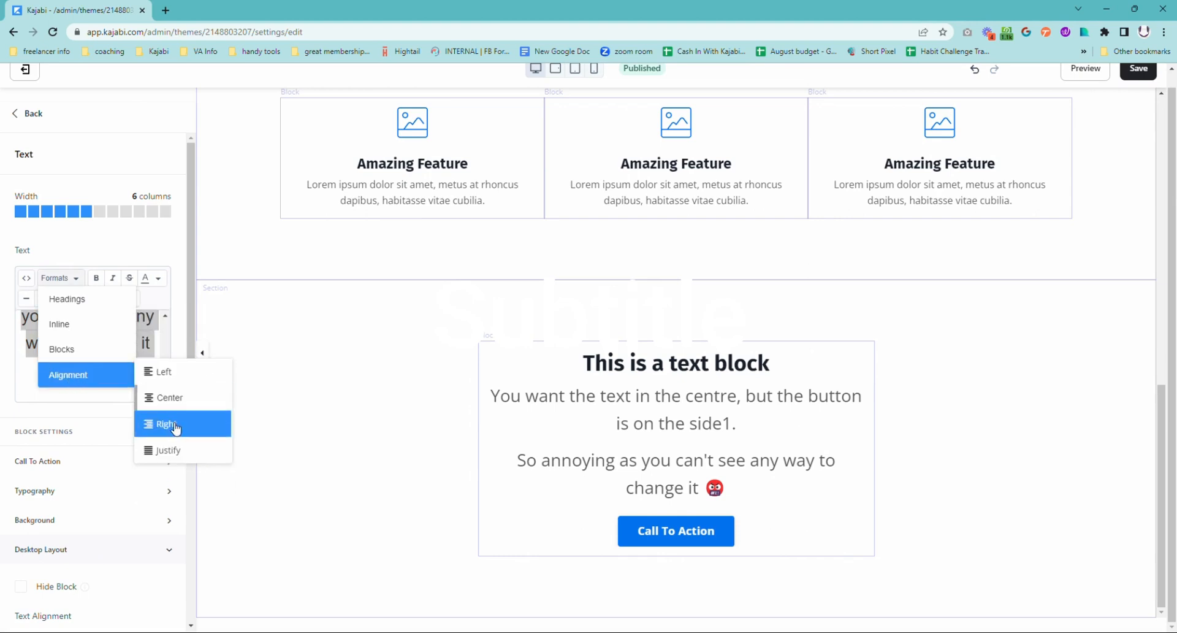
pyautogui.click(167, 423)
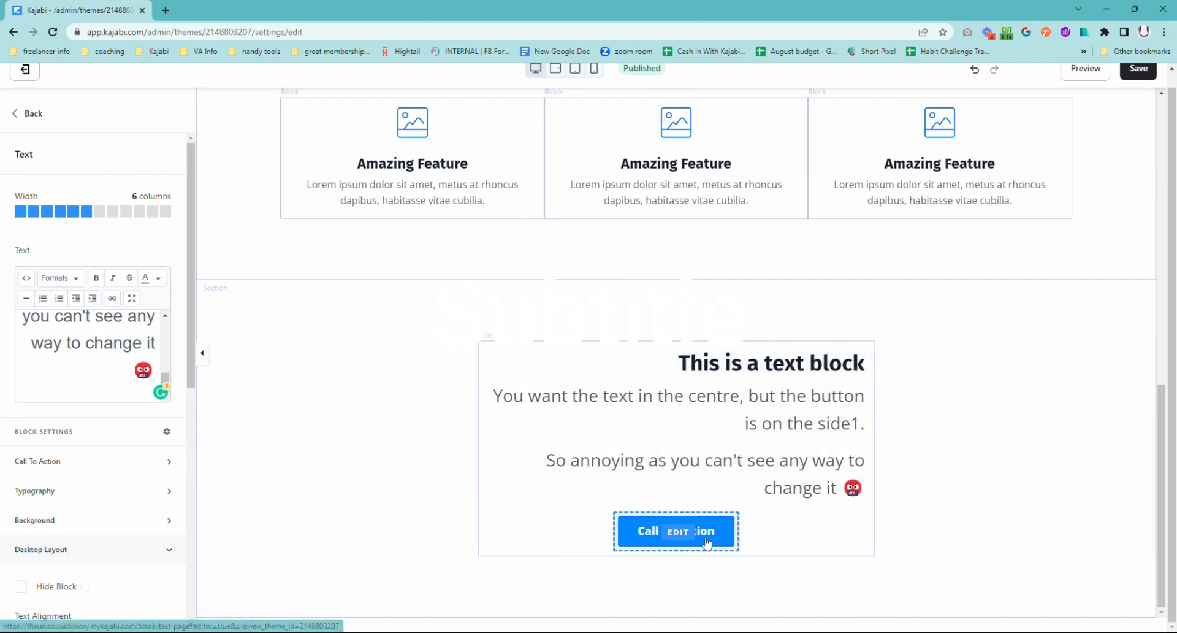
pyautogui.moveTo(704, 522)
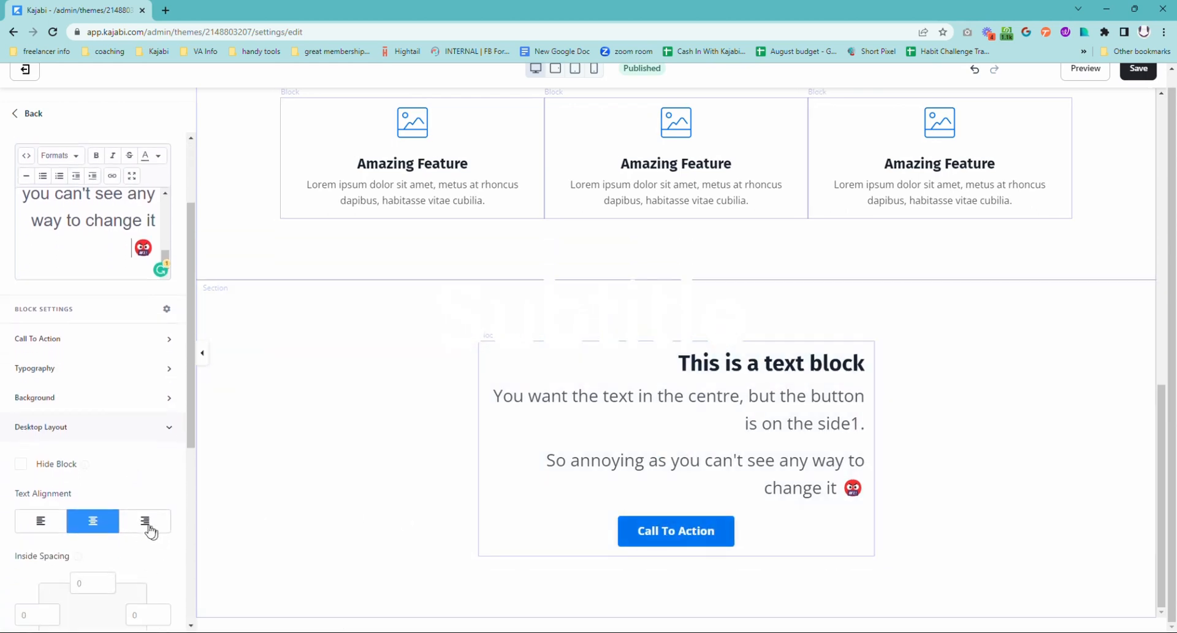
# Set Desktop Layout text alignment to right so the button matches the text.
pyautogui.click(145, 520)
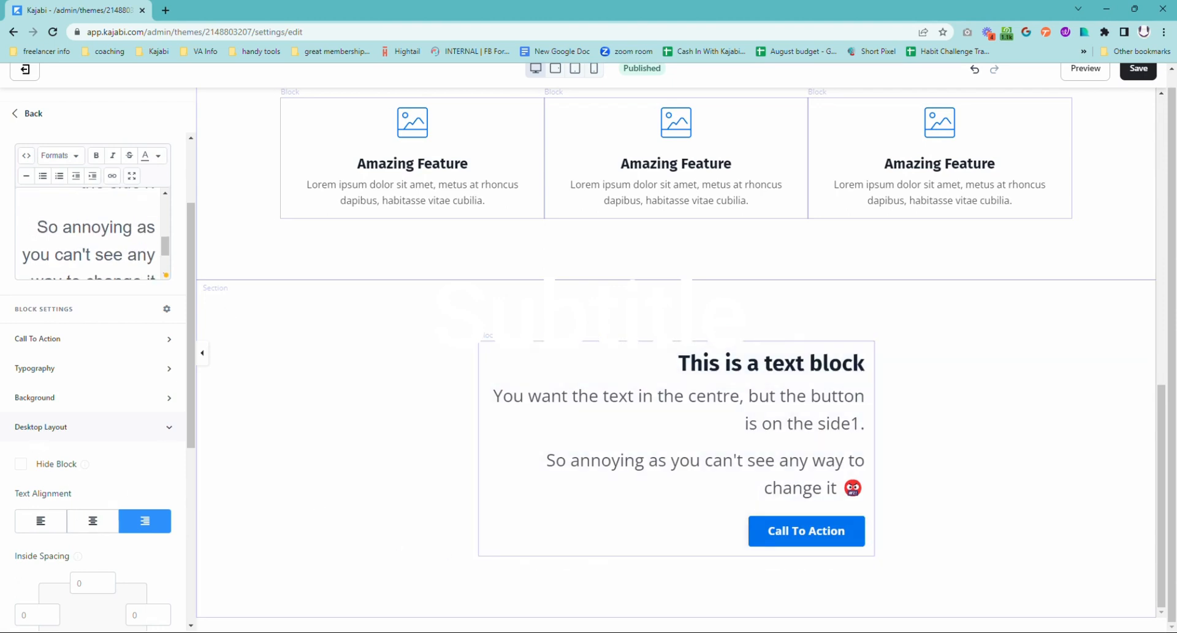
pyautogui.moveTo(102, 390)
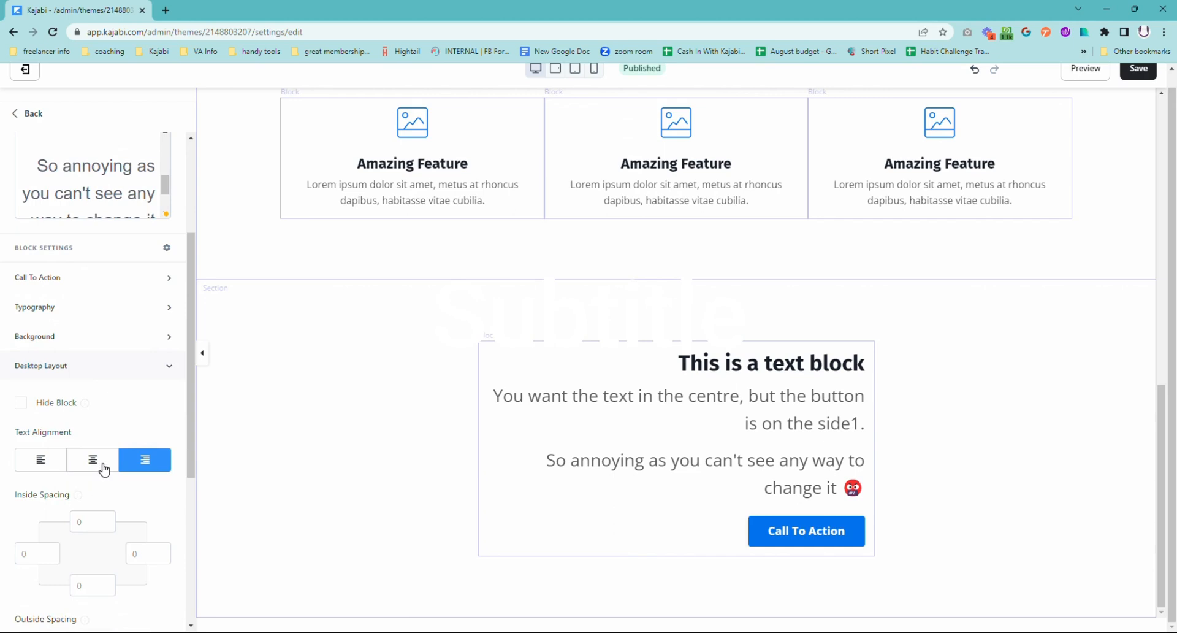
pyautogui.moveTo(92, 459)
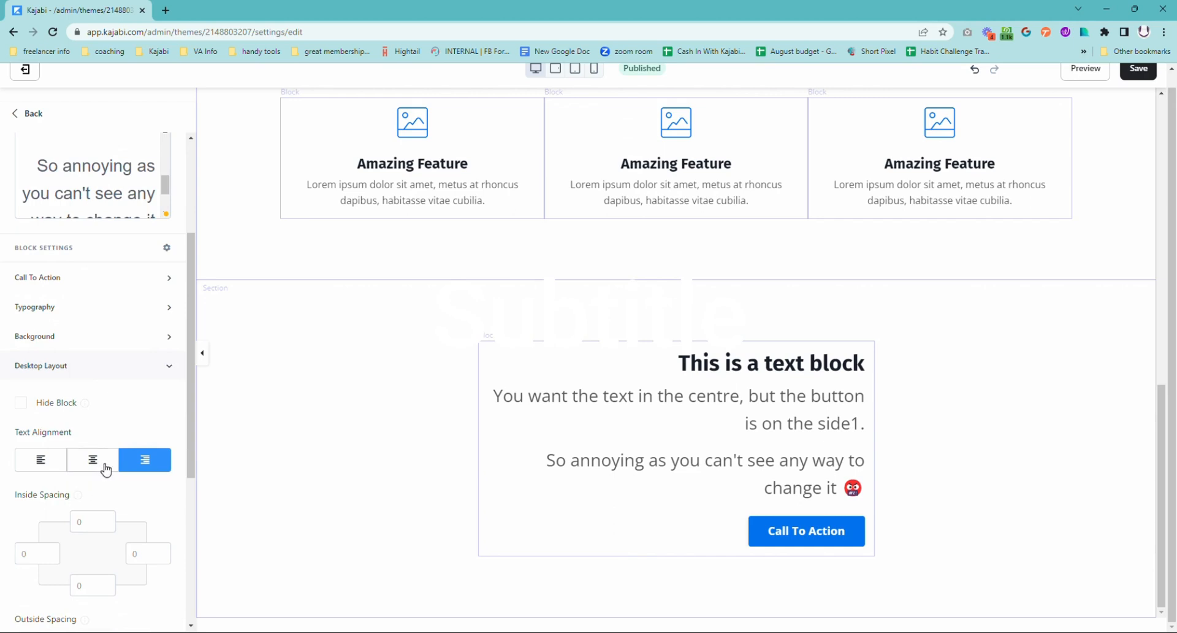
pyautogui.moveTo(81, 461)
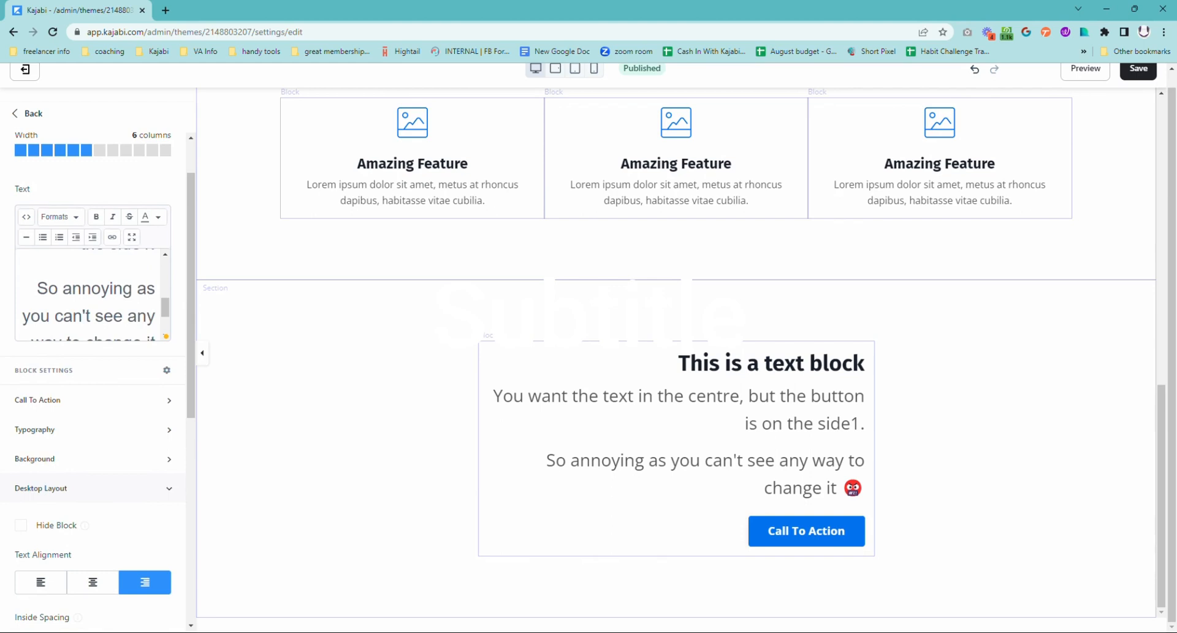
pyautogui.moveTo(96, 388)
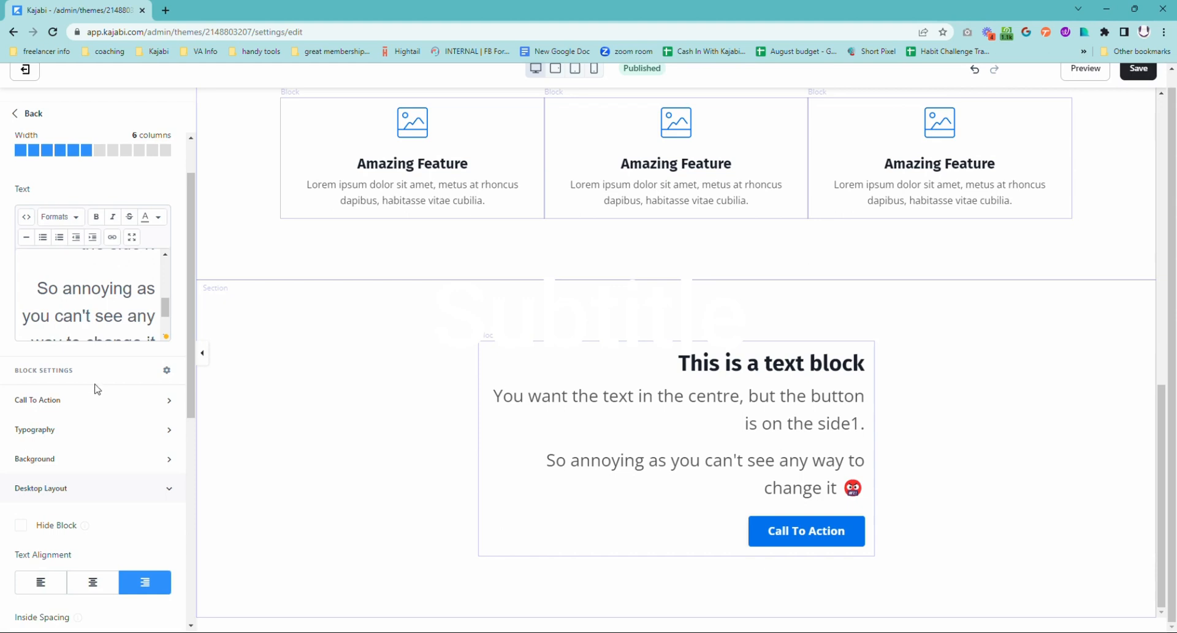
# Set the Mobile Layout text alignment to centre.
pyautogui.scroll(-3)
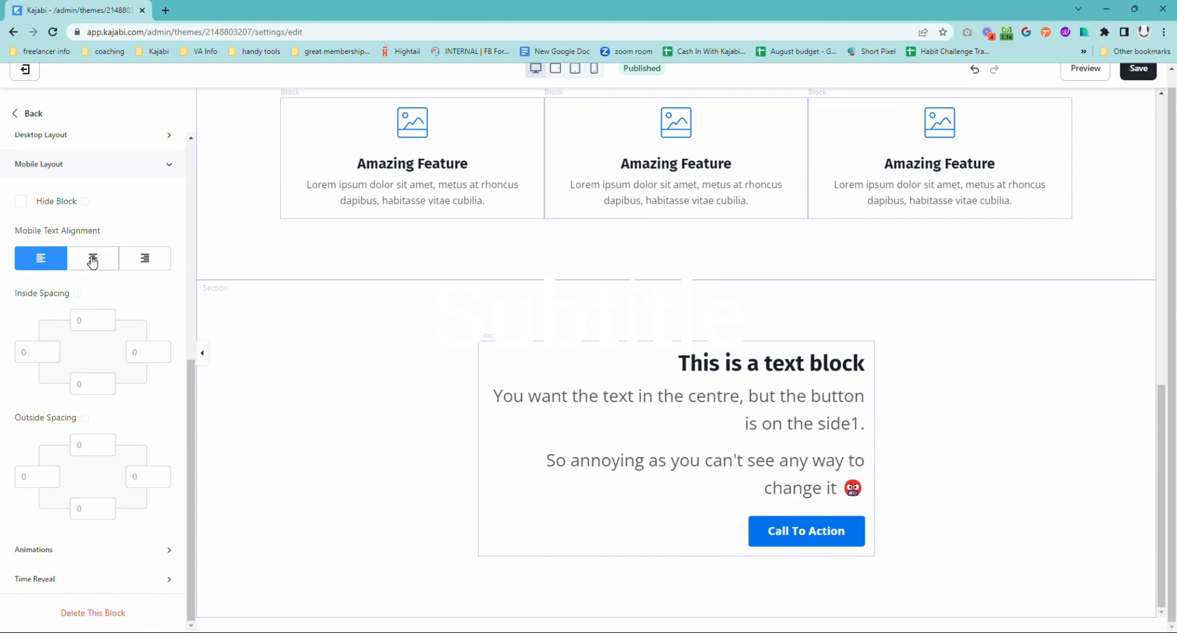
pyautogui.click(92, 258)
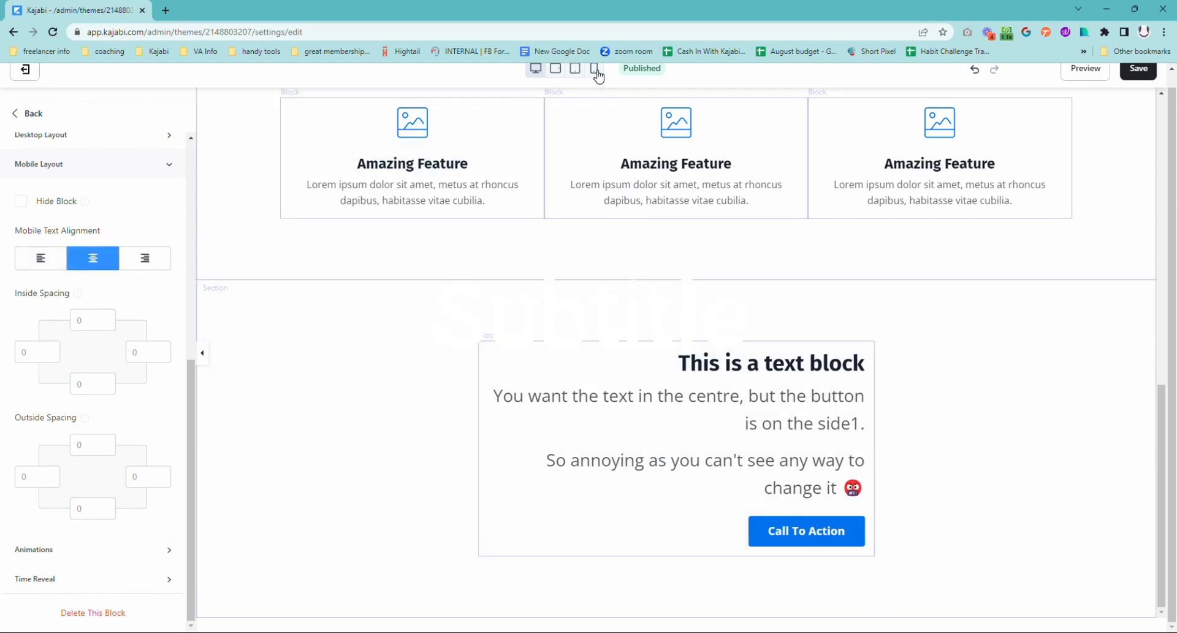
# Switch to the mobile preview and set Mobile Layout text alignment to right.
pyautogui.click(594, 69)
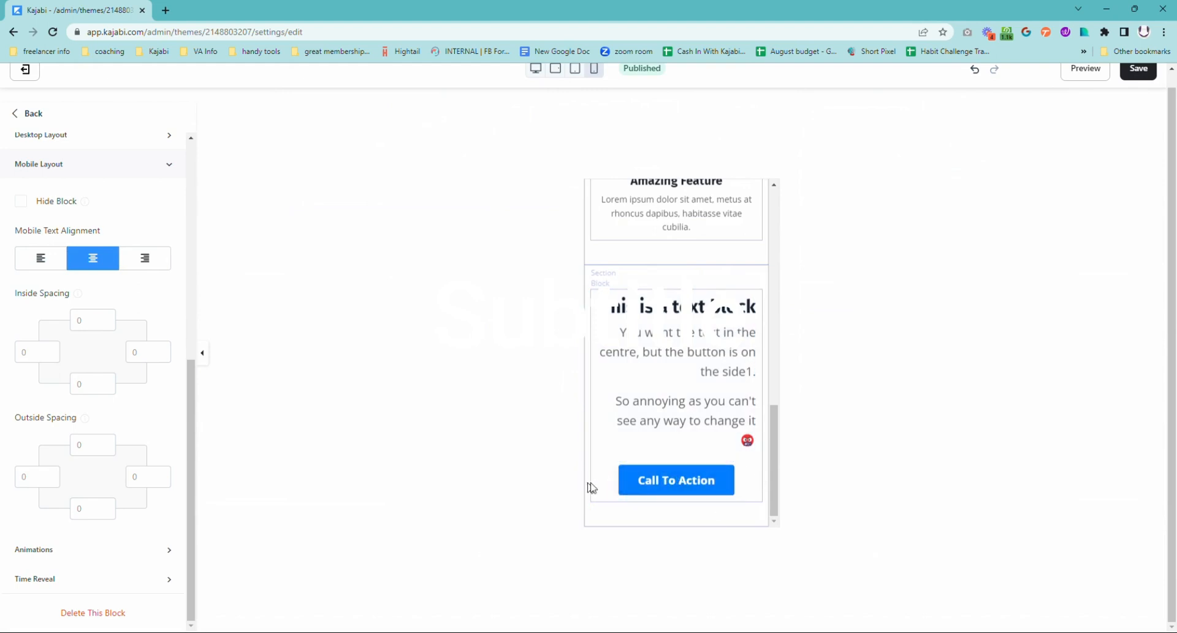
pyautogui.click(145, 258)
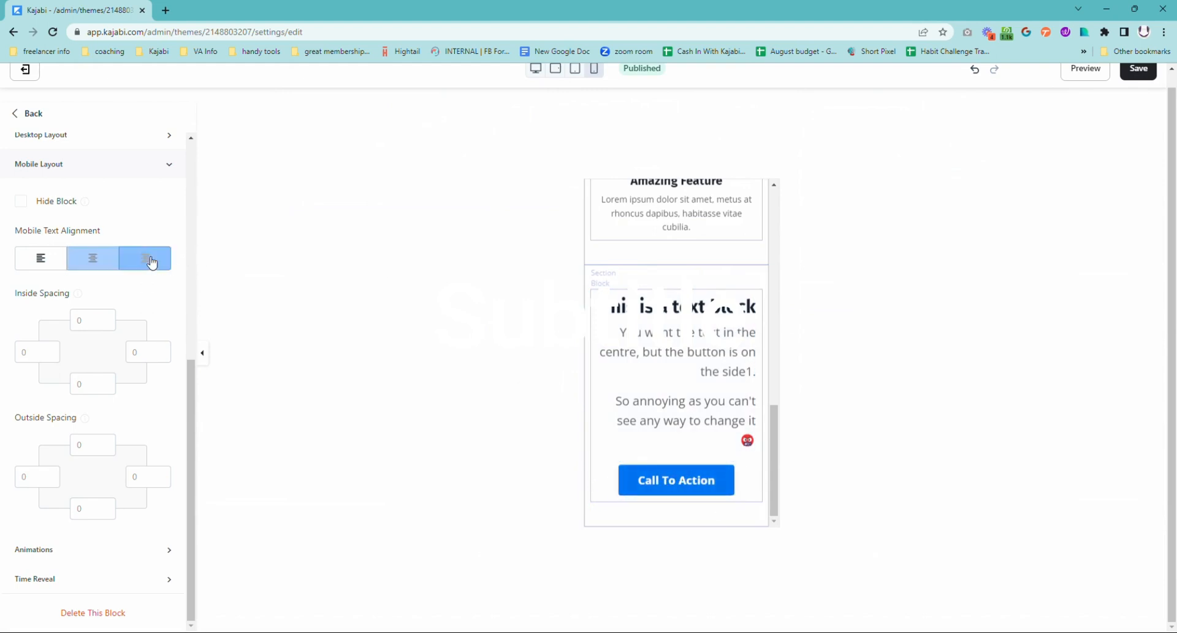
pyautogui.click(144, 257)
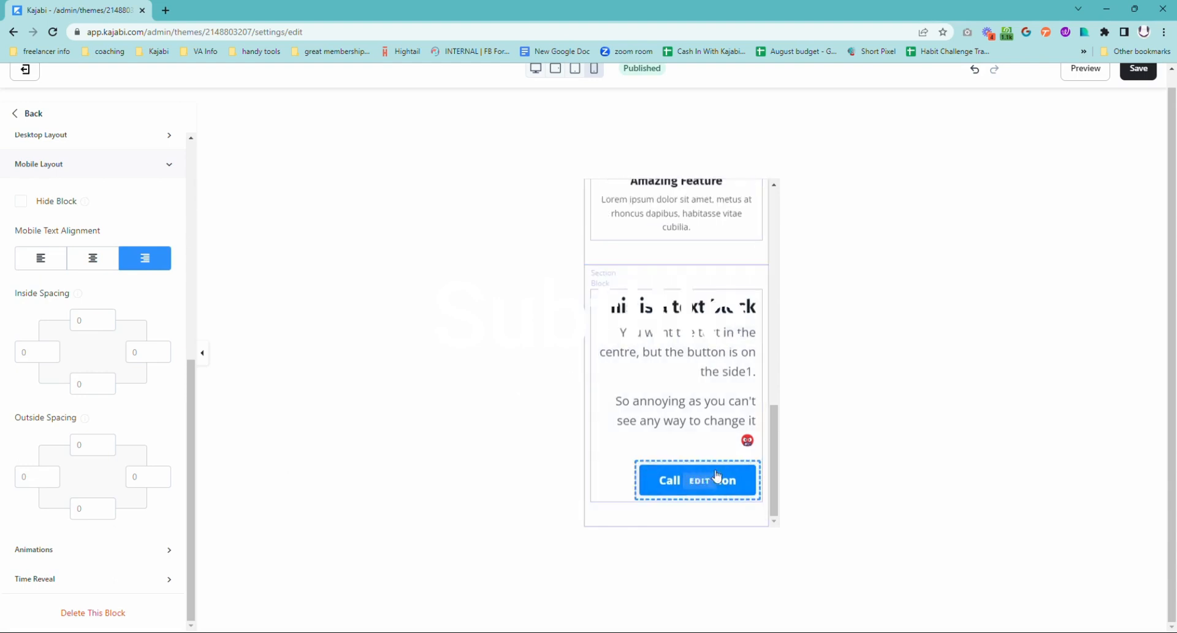